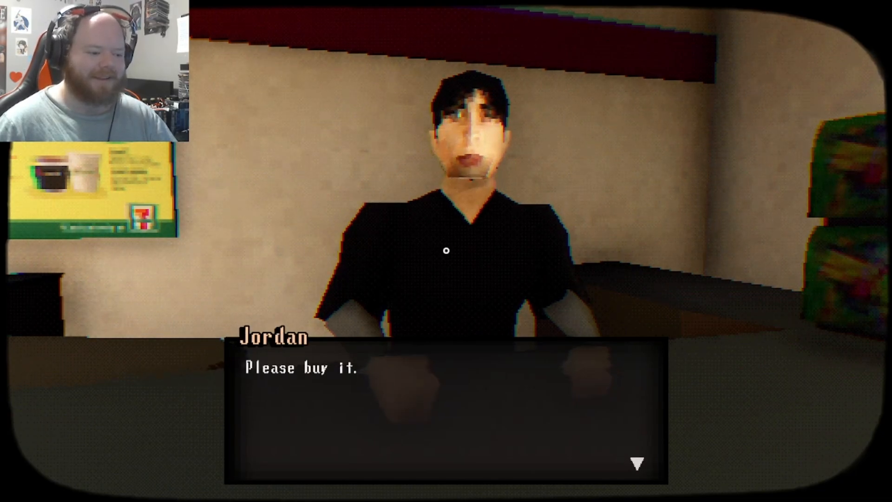
Step: Advance Jordan's dialogue until the $3 bag of chips payment prompt appears
key(space)
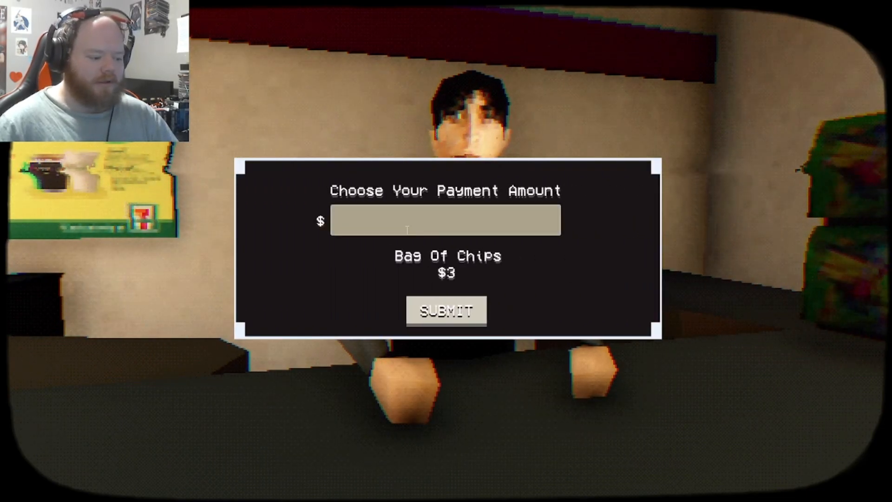
Step: Submit the payment for the bag of chips and reach the get-up prompt
click(446, 312)
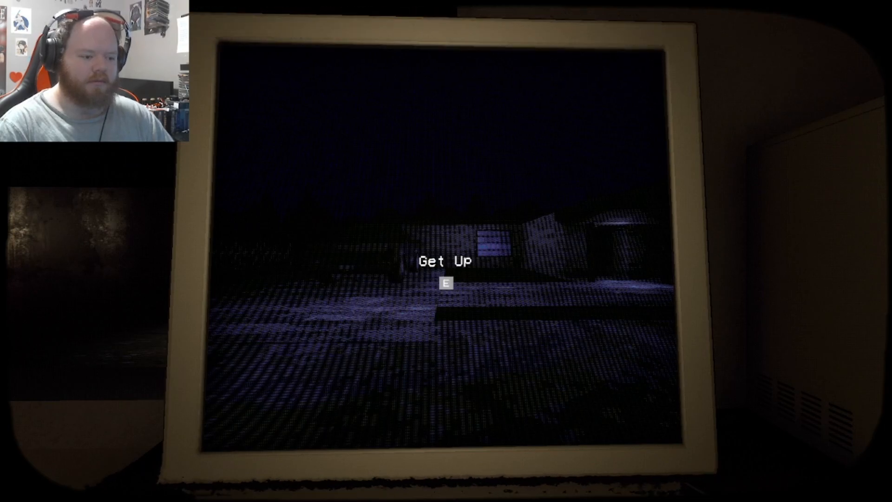
Step: Get up with E and stand in the dim, lamp-lit bedroom
key(e)
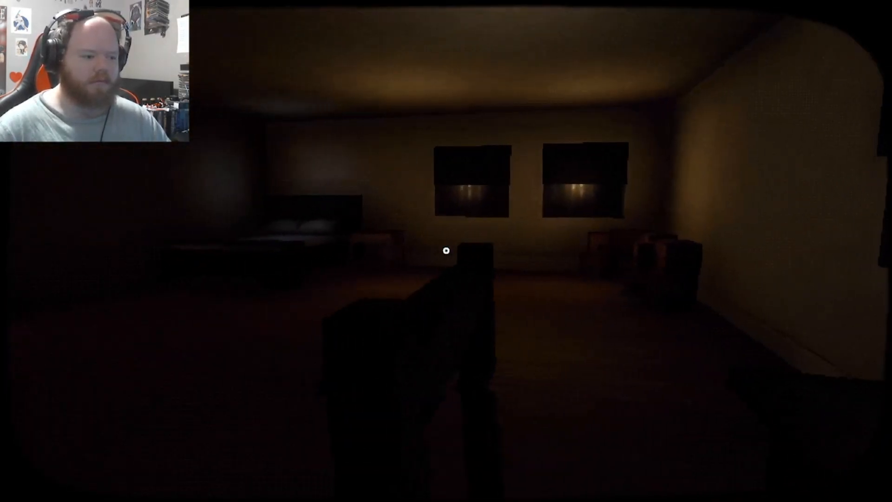
mouse_move(446, 250)
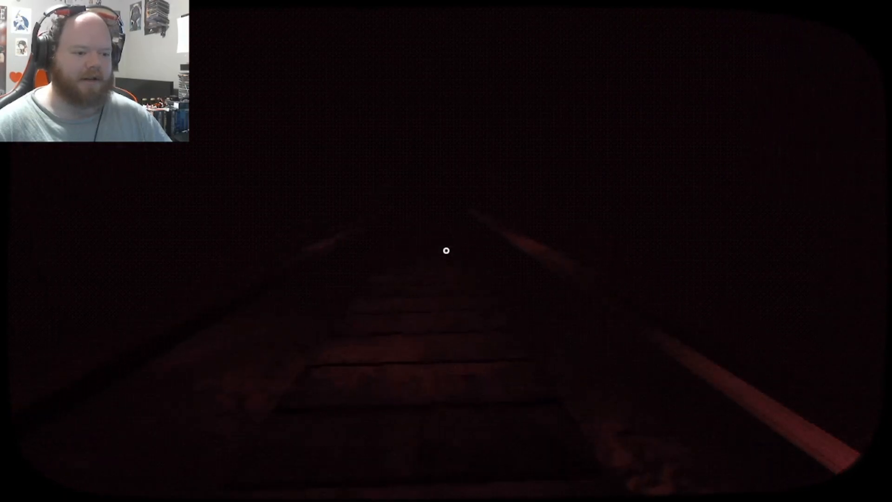
Step: Walk forward across the wooden bridge past the warning signs to the keypad
key(w)
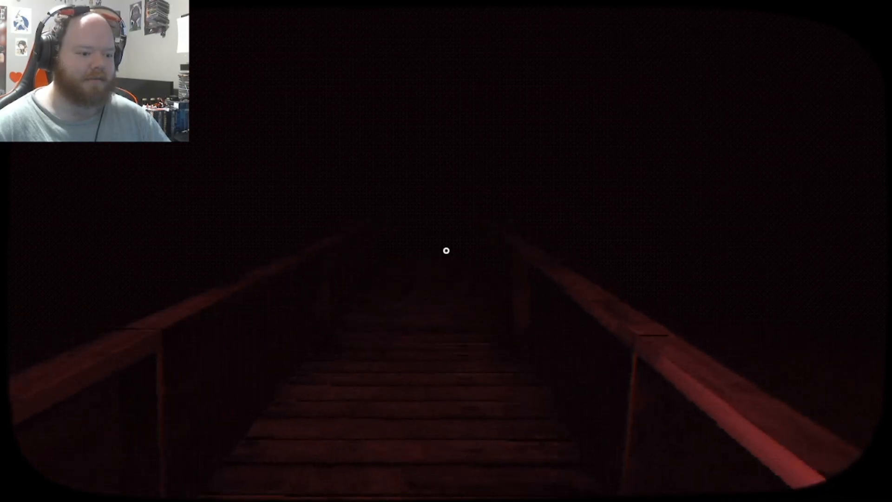
key(w)
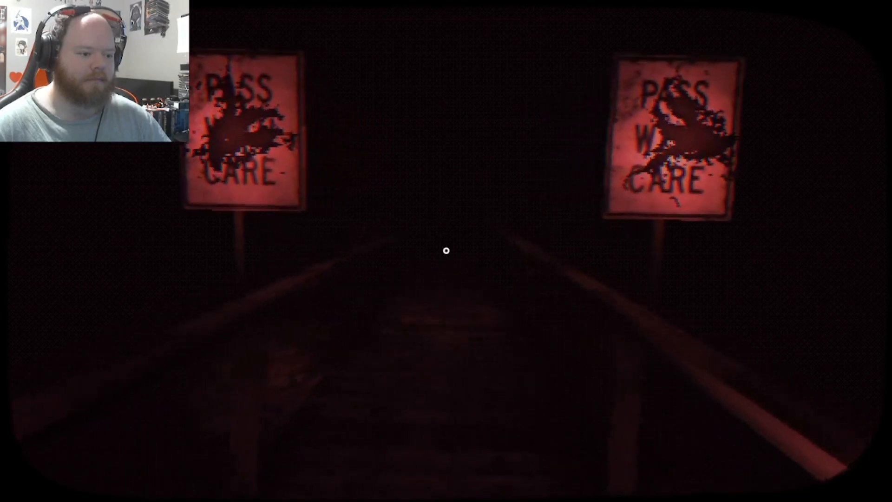
key(w)
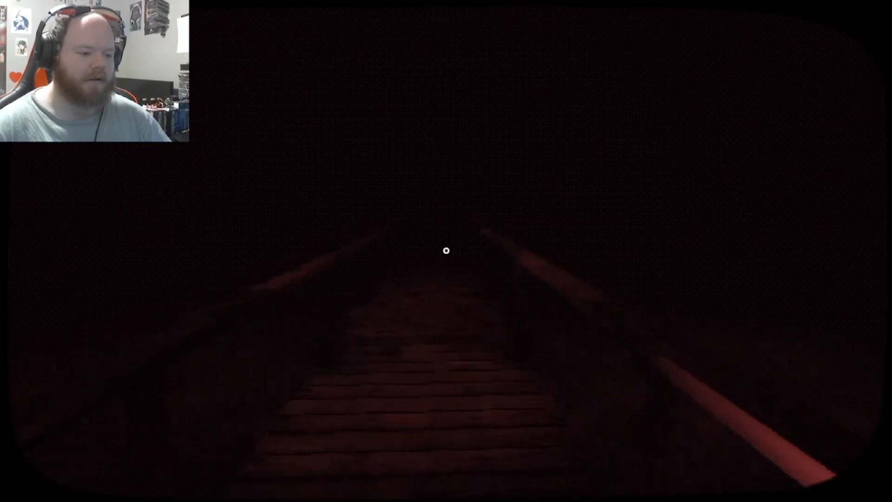
key(w)
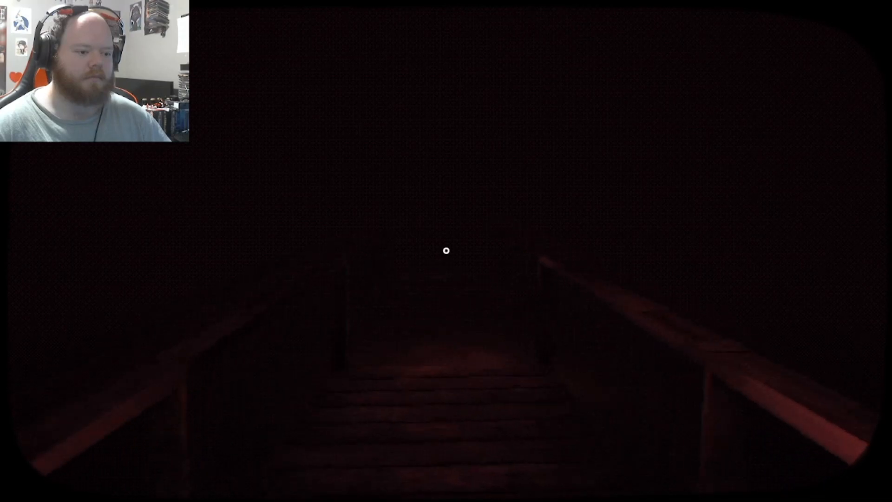
key(w)
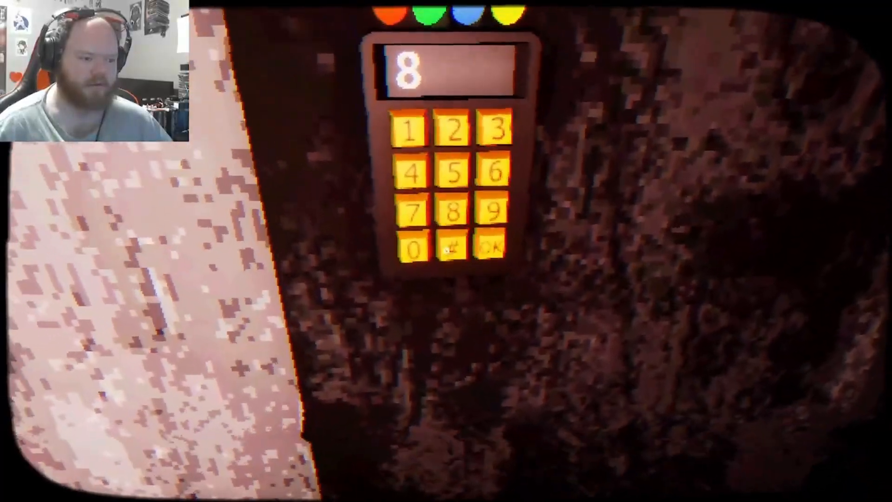
Step: Enter digits on the coloured-light keypad beside the door
click(491, 250)
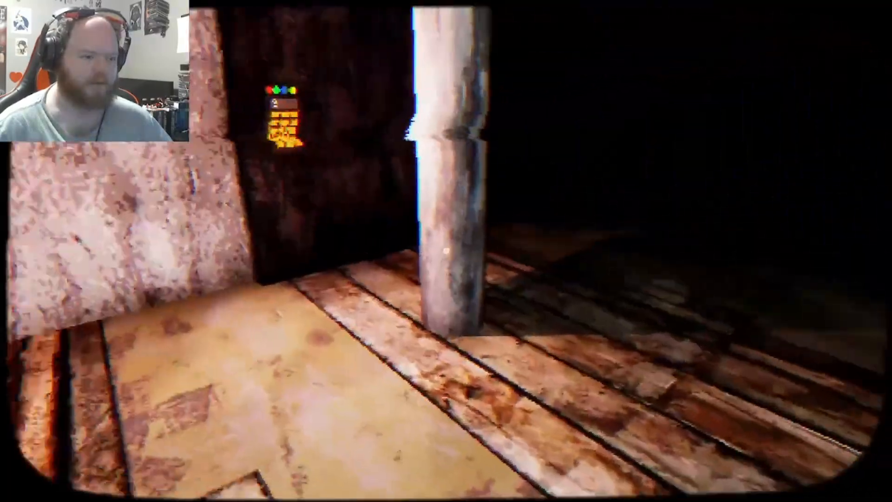
mouse_move(446, 251)
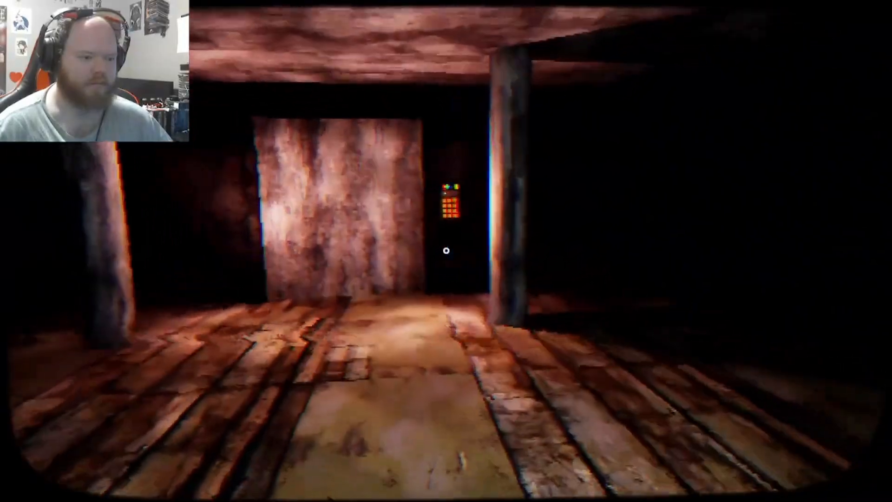
click(447, 205)
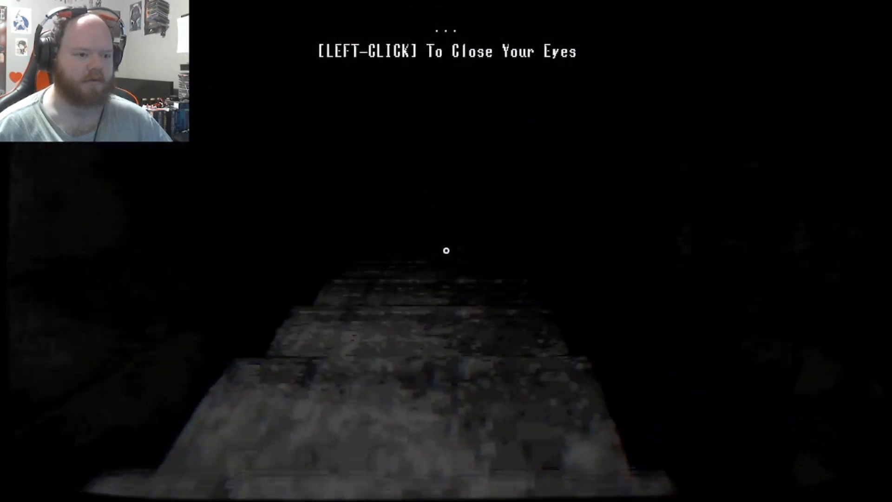
Step: Close the character's eyes, revealing the dim stone corridor ahead
click(446, 249)
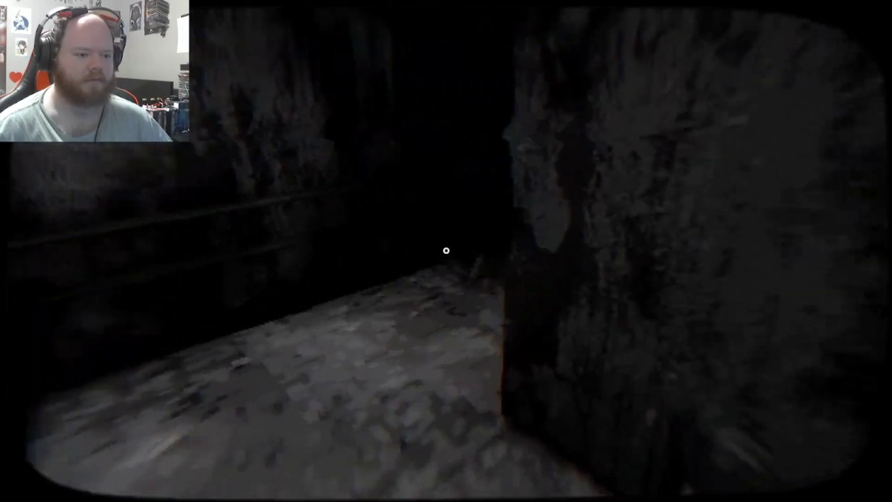
mouse_move(446, 250)
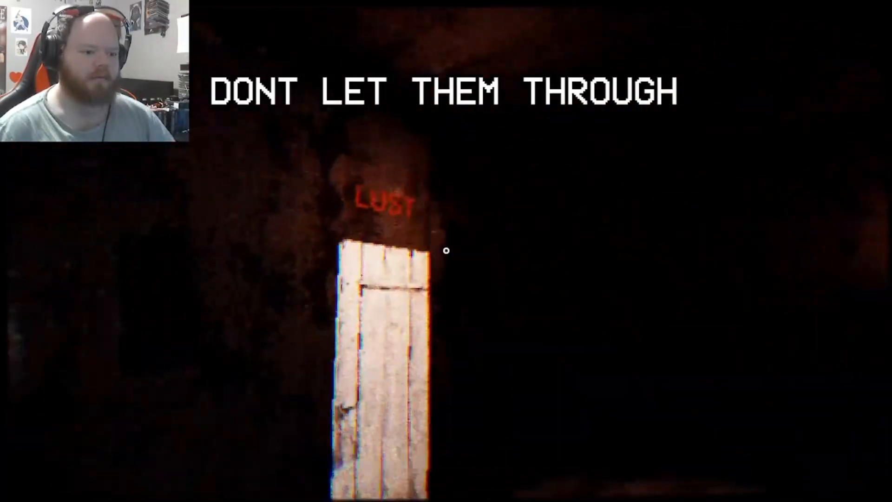
mouse_move(446, 250)
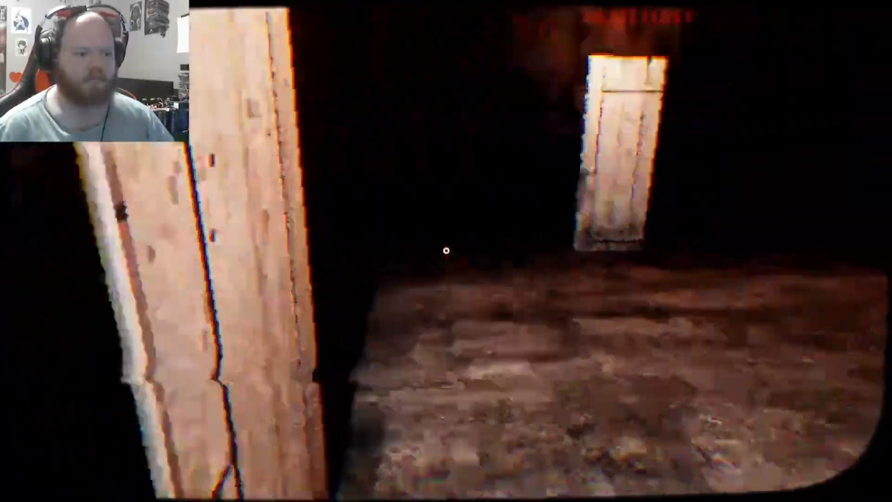
mouse_move(446, 250)
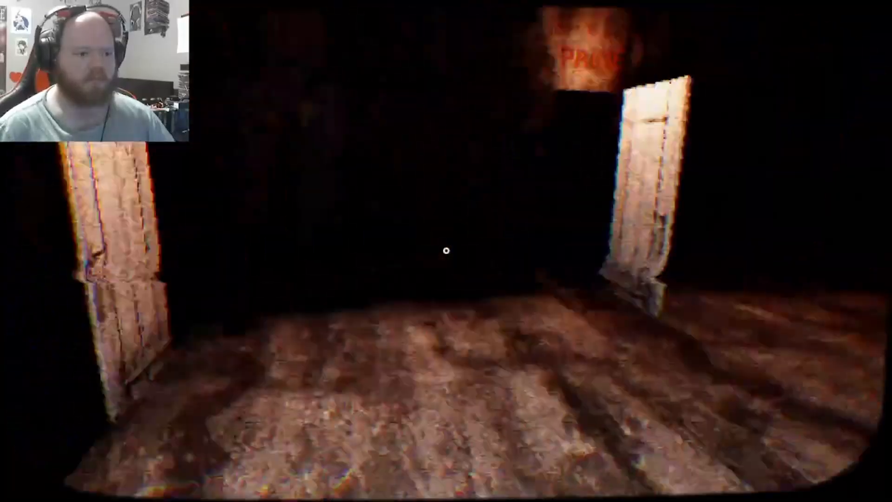
mouse_move(446, 250)
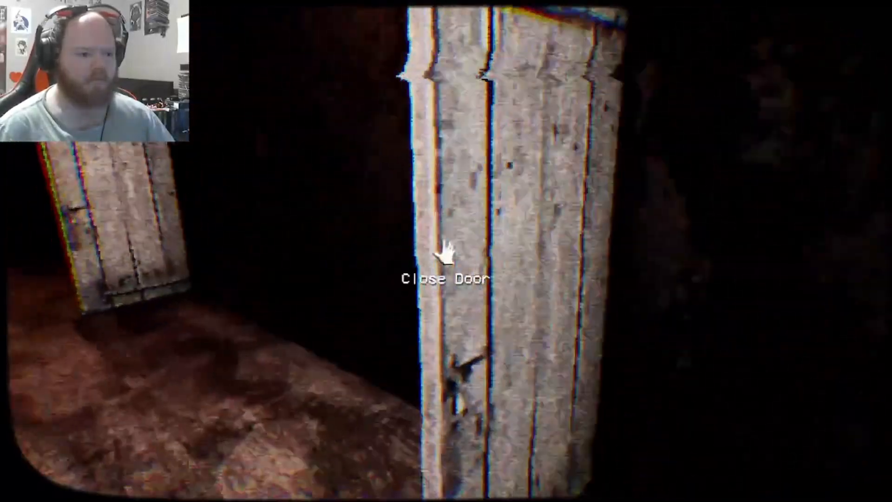
Step: Shut the two open wooden doors beneath the red sin labels
click(446, 251)
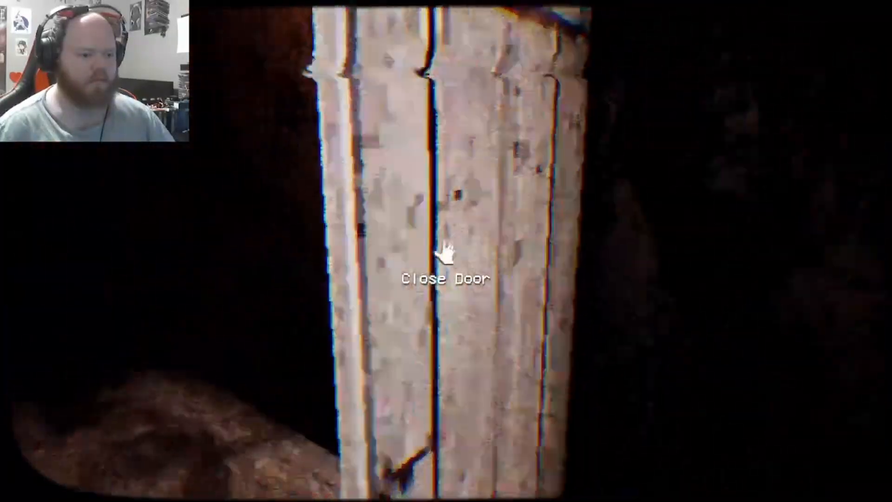
click(445, 253)
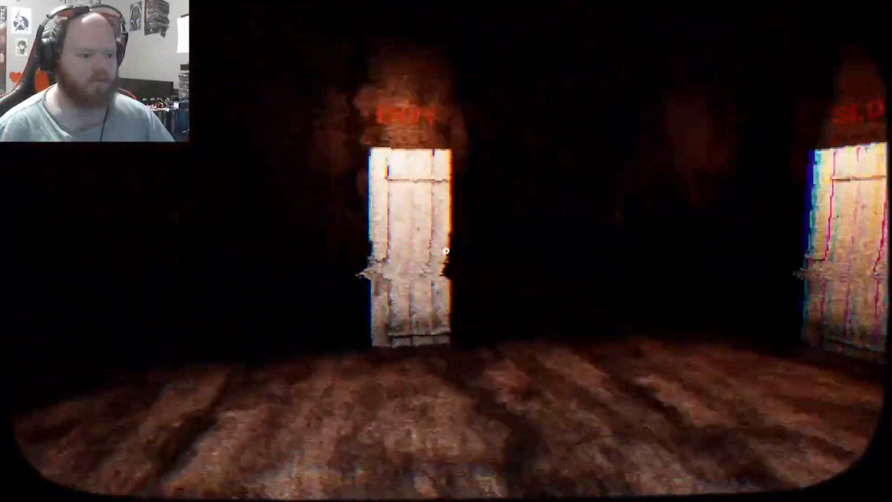
Step: Walk out of the labeled-doors room into the long dark blue corridor
key(w)
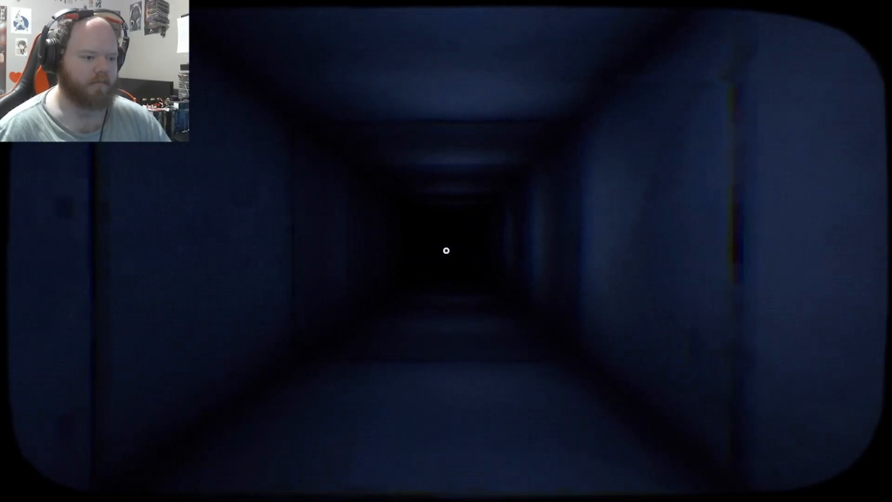
Step: Walk down the blue corridor toward the dim opening at its end
key(w)
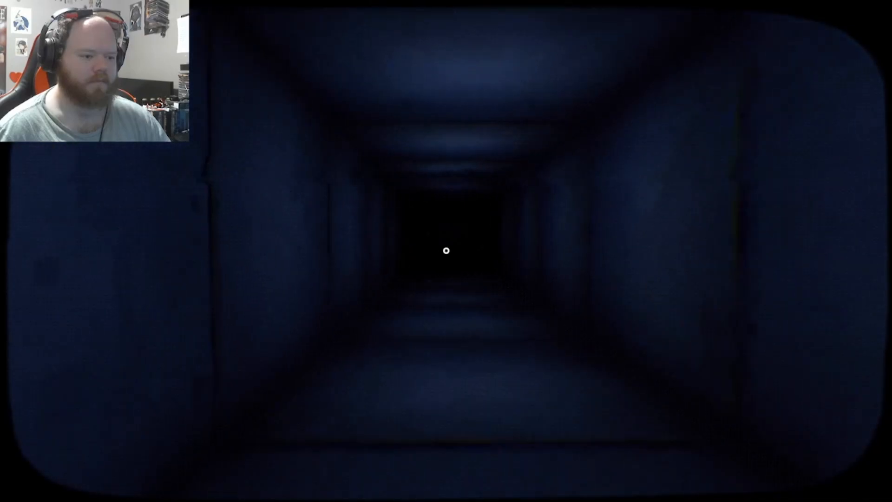
key(w)
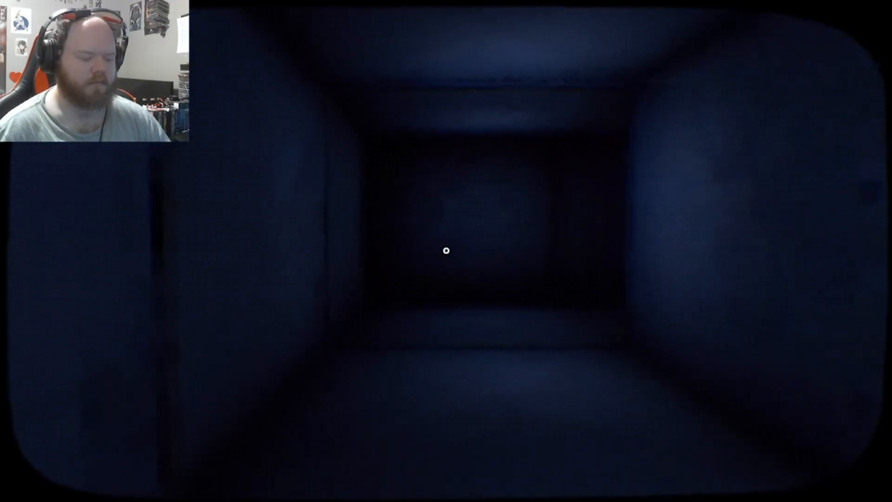
mouse_move(446, 252)
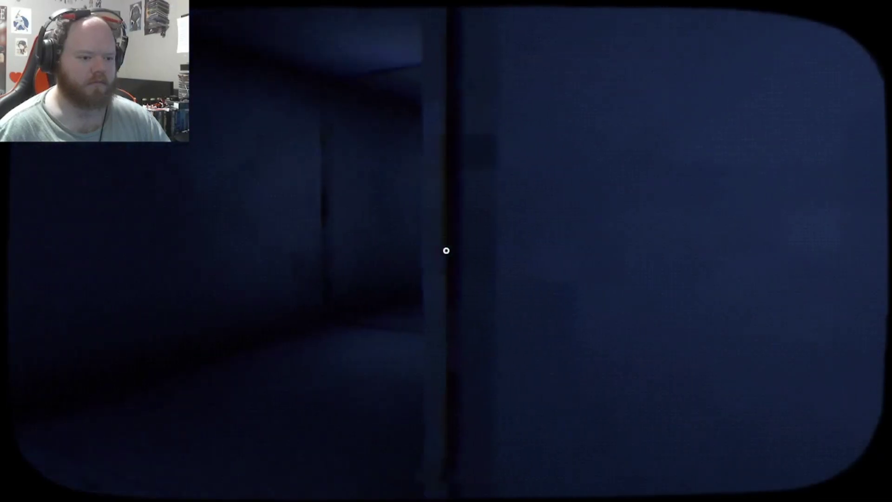